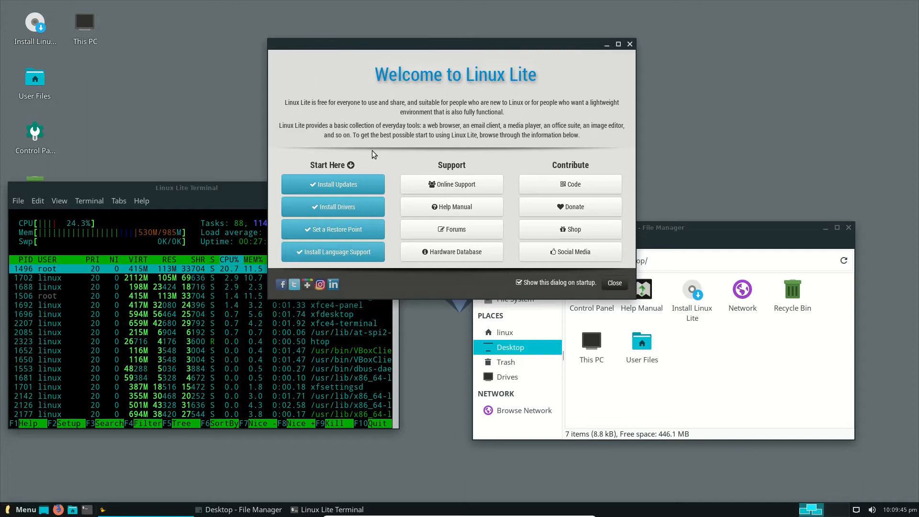
{"action": "mouse_move", "coordinate": [380, 154]}
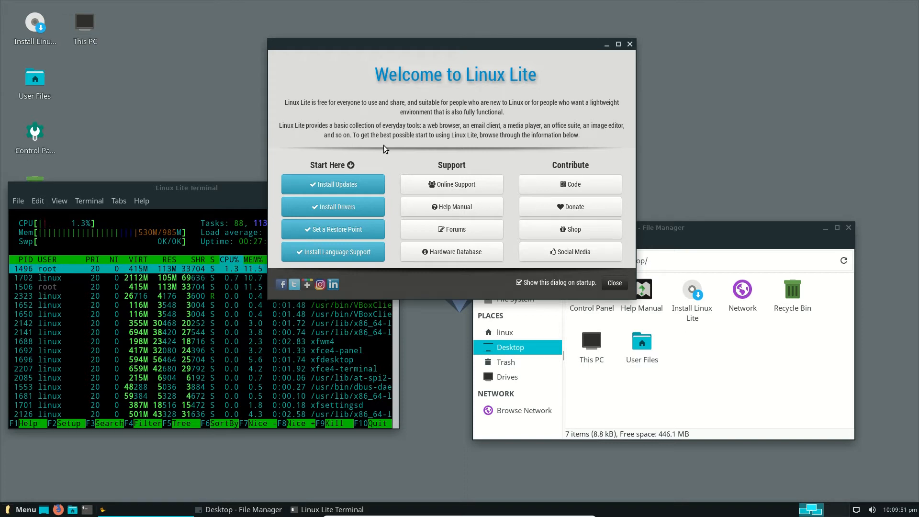
{"action": "mouse_move", "coordinate": [395, 162]}
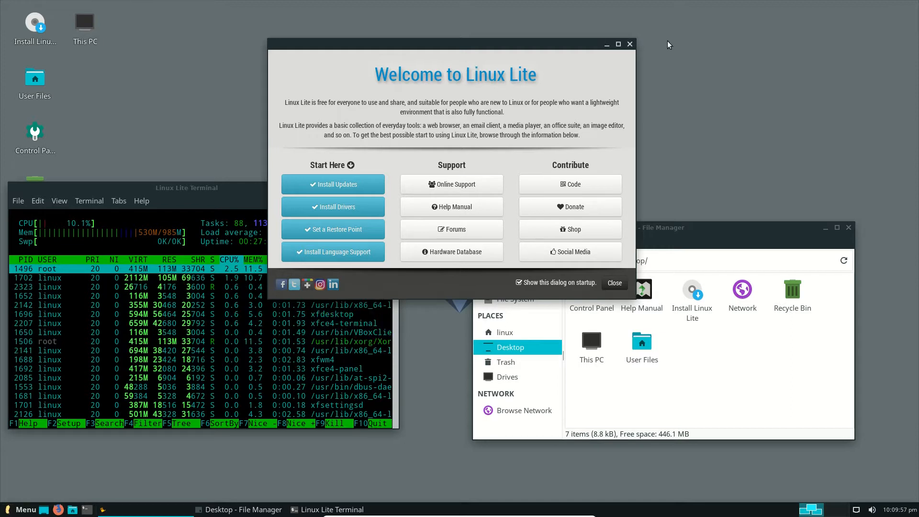
Step: In a new terminal, run lsb_release -a, echo $DESKTOP_SESSION, and uname -a
{"action": "left_click", "coordinate": [615, 283]}
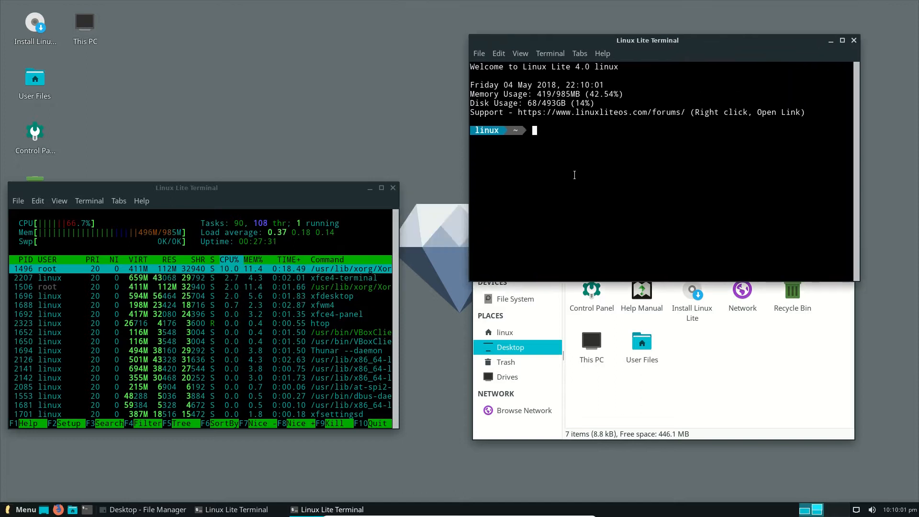
{"action": "type", "text": "lsb_releas"}
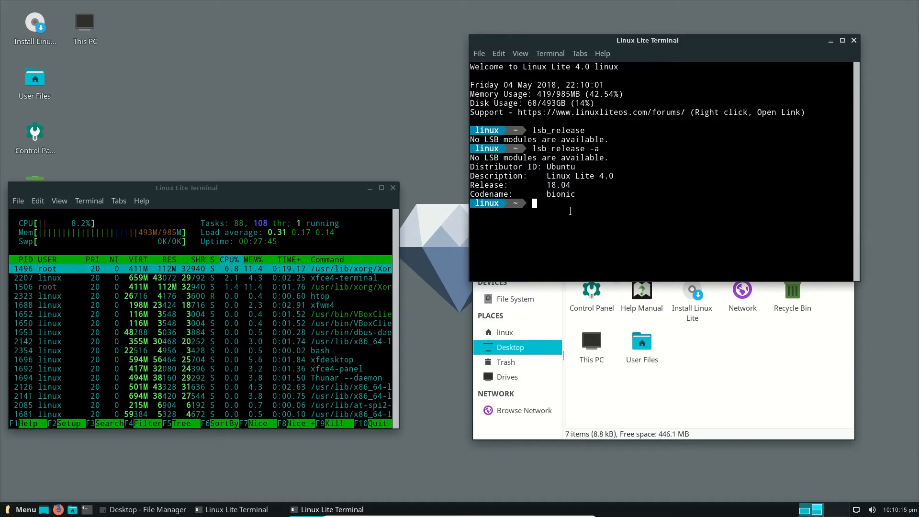
{"action": "type", "text": "echo"}
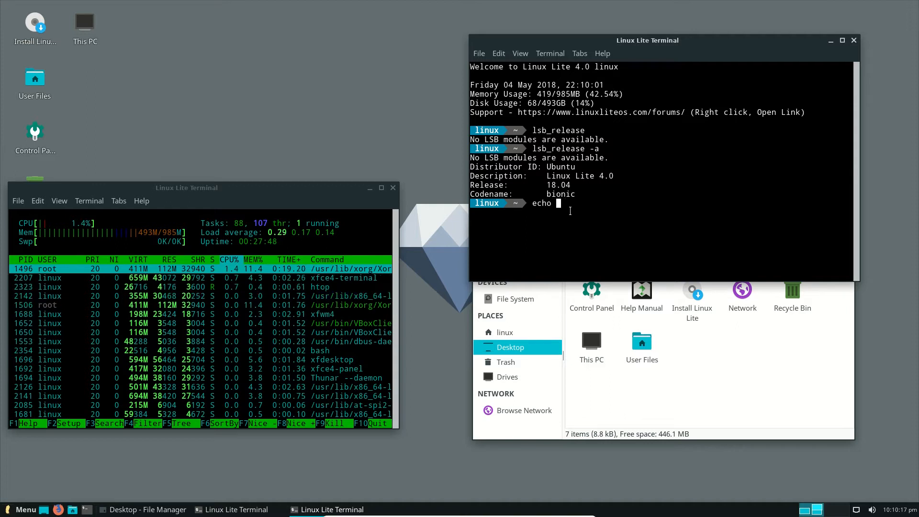
{"action": "type", "text": "$DESK"}
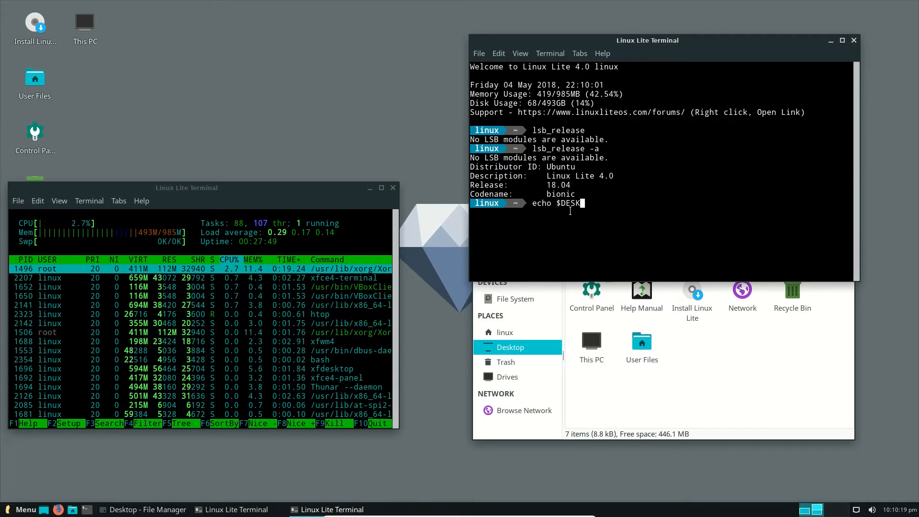
{"action": "type", "text": "TOP_"}
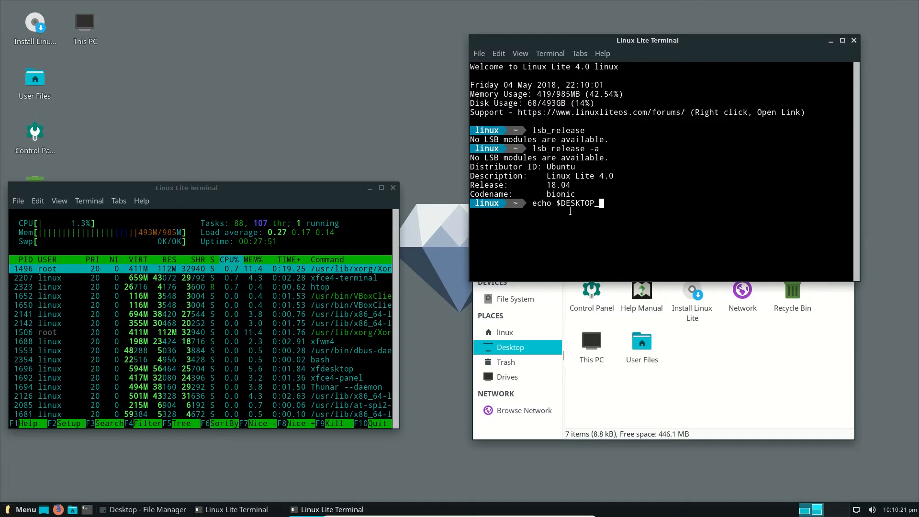
{"action": "type", "text": "SESSION"}
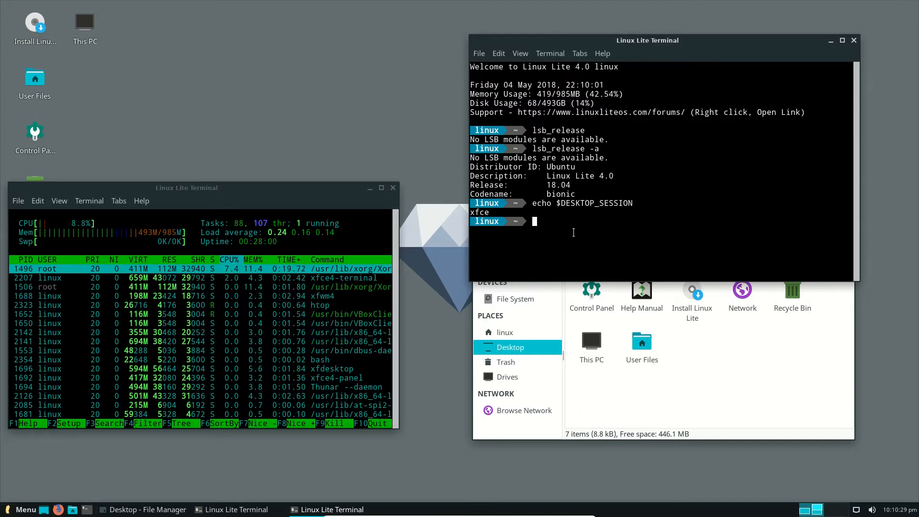
{"action": "type", "text": "UNA"}
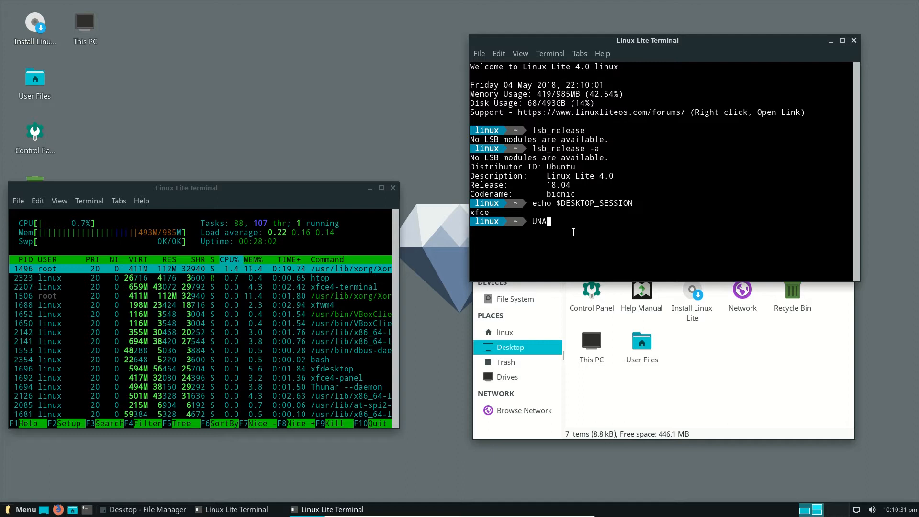
{"action": "type", "text": "uname -a"}
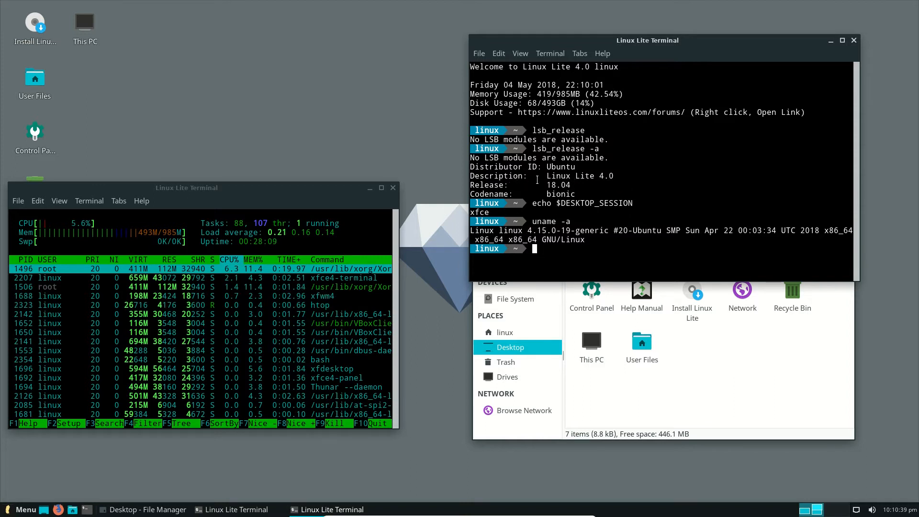
Step: Open the Whisker Menu and browse its Settings category
{"action": "left_click", "coordinate": [27, 509]}
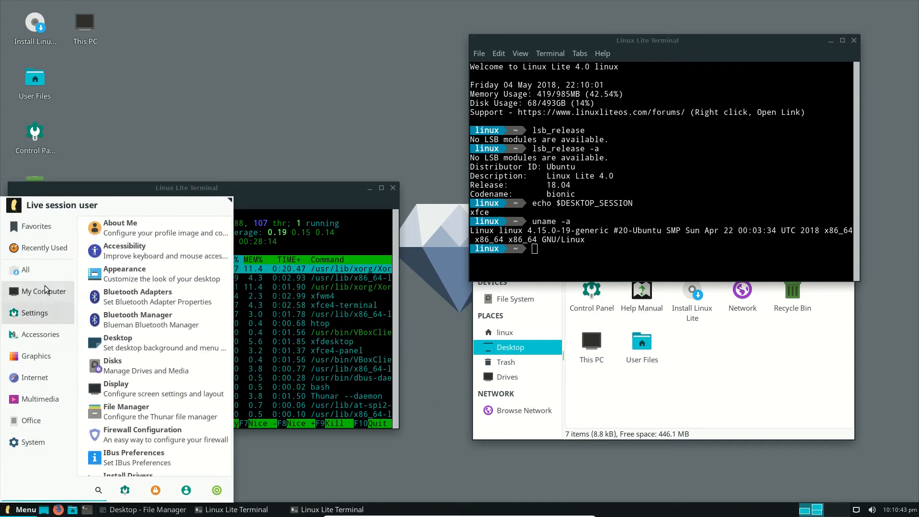
{"action": "left_click", "coordinate": [36, 356]}
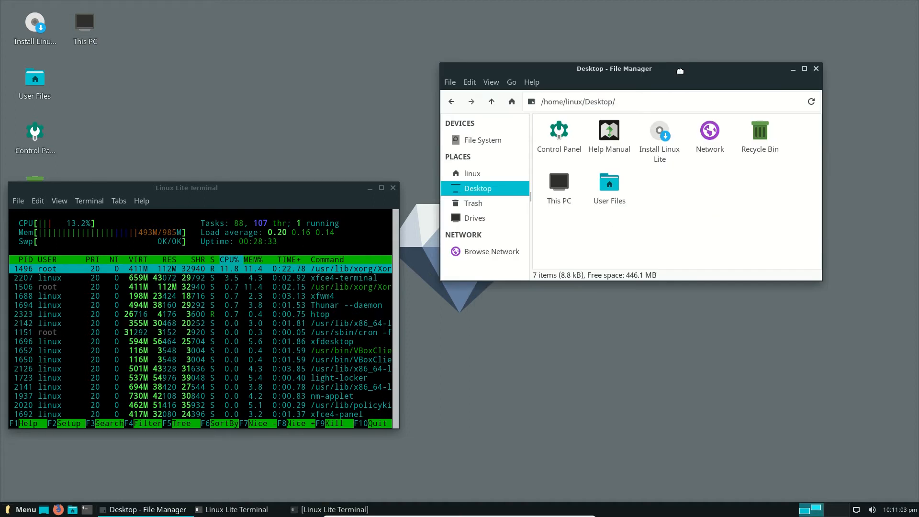
Step: Show Thunar's About dialog (version 1.6.15) and drag it toward the lower right
{"action": "left_click", "coordinate": [543, 84]}
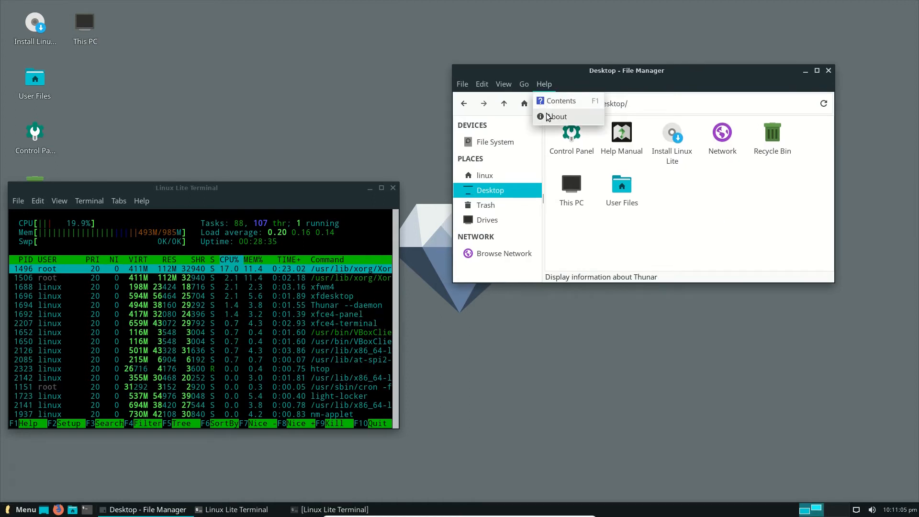
{"action": "left_click", "coordinate": [557, 117]}
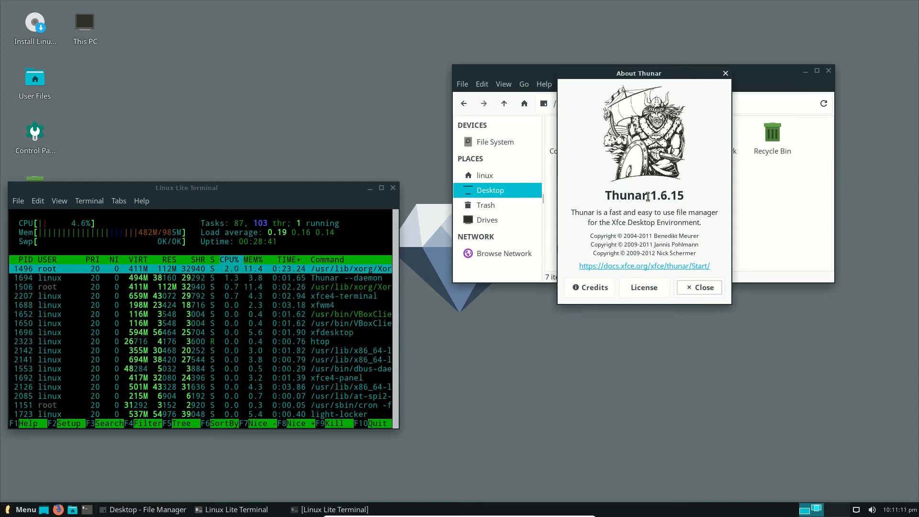
{"action": "left_click_drag", "start_coordinate": [638, 73], "coordinate": [689, 184]}
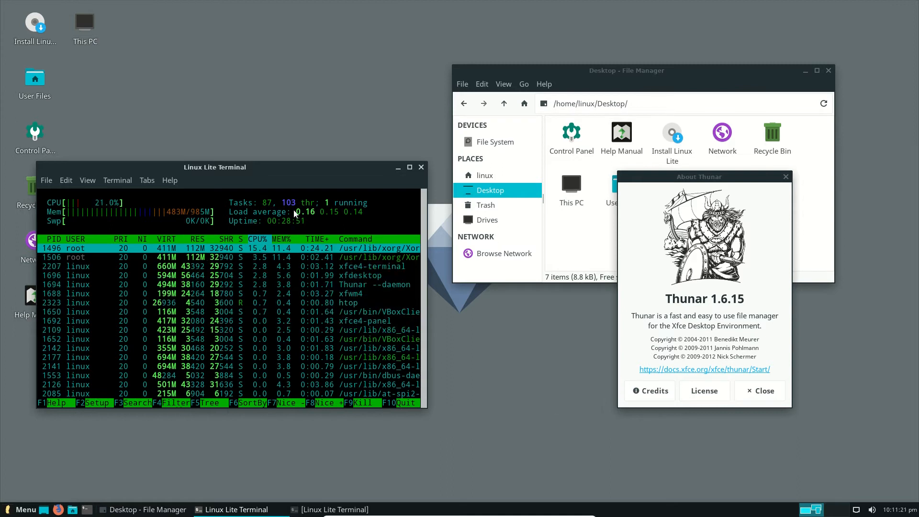
{"action": "mouse_move", "coordinate": [288, 266]}
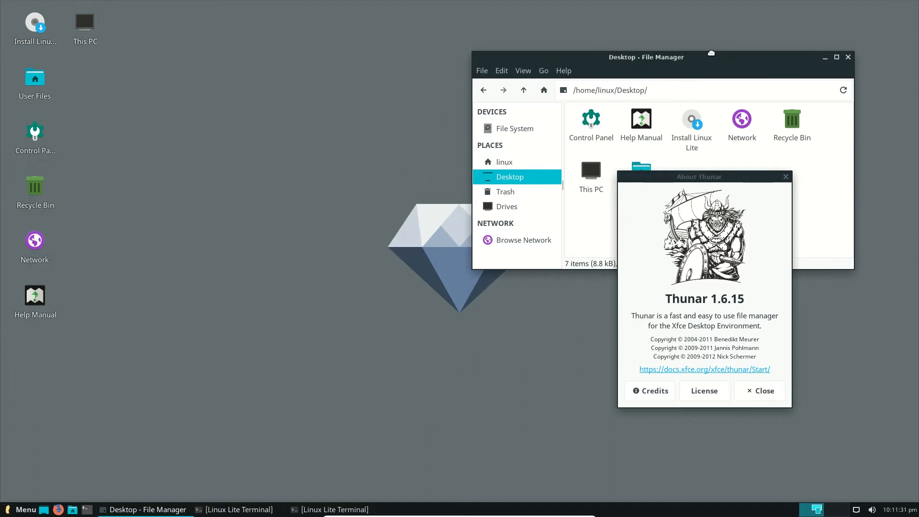
Step: Browse the Accessories and Graphics menu categories, close About Thunar, and reopen the Whisker Menu
{"action": "left_click", "coordinate": [26, 509]}
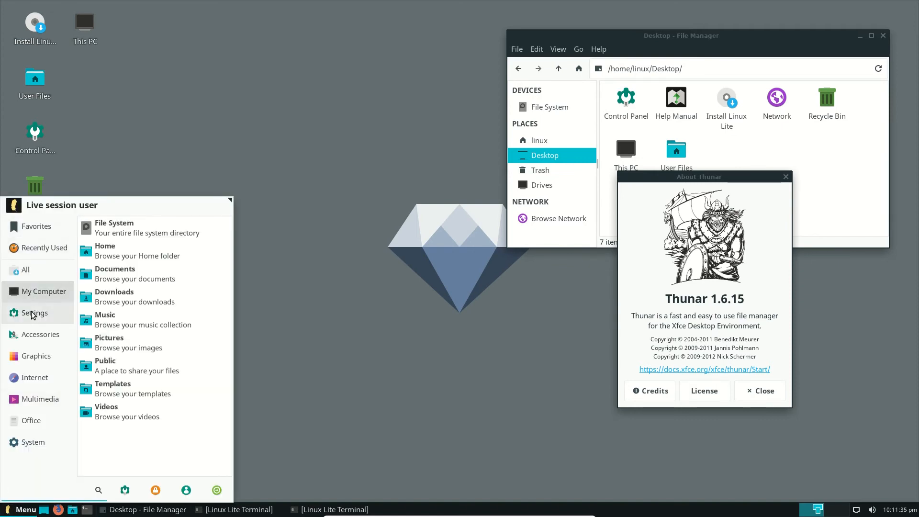
{"action": "left_click", "coordinate": [41, 334]}
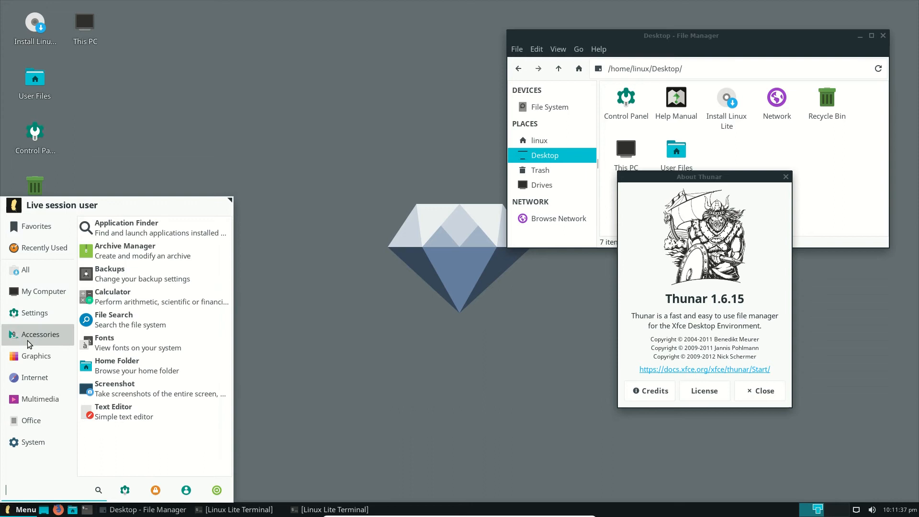
{"action": "left_click", "coordinate": [36, 356]}
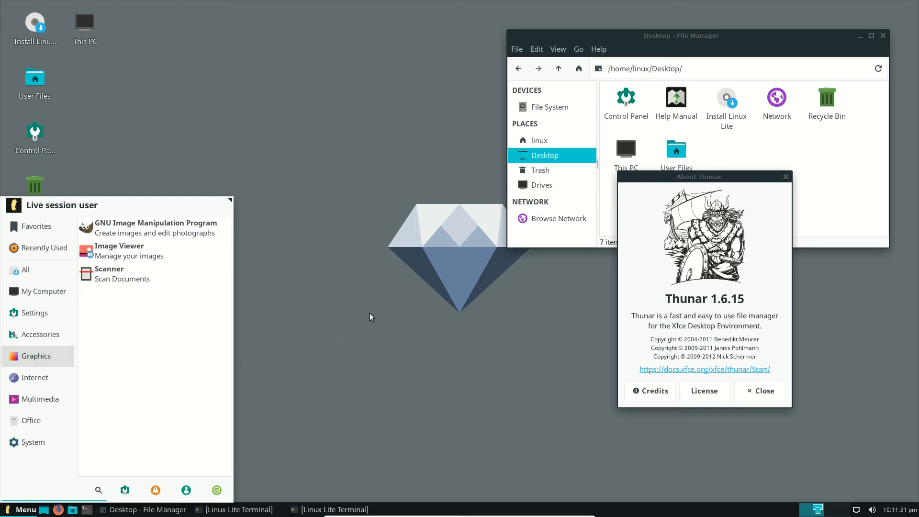
{"action": "mouse_move", "coordinate": [371, 314]}
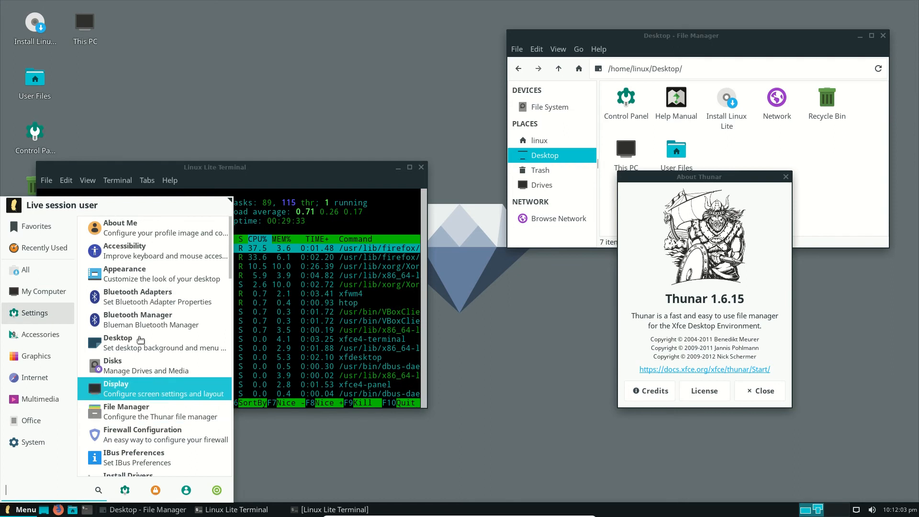
{"action": "left_click", "coordinate": [40, 334]}
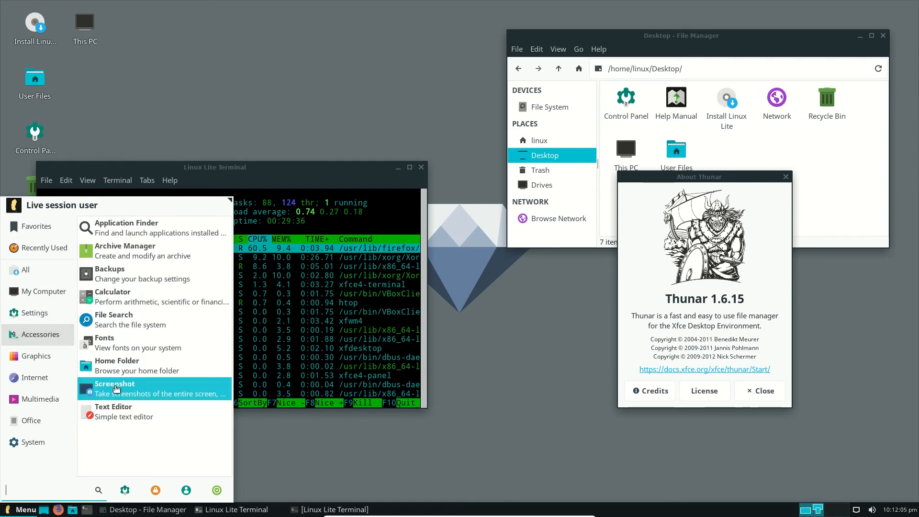
{"action": "mouse_move", "coordinate": [115, 388]}
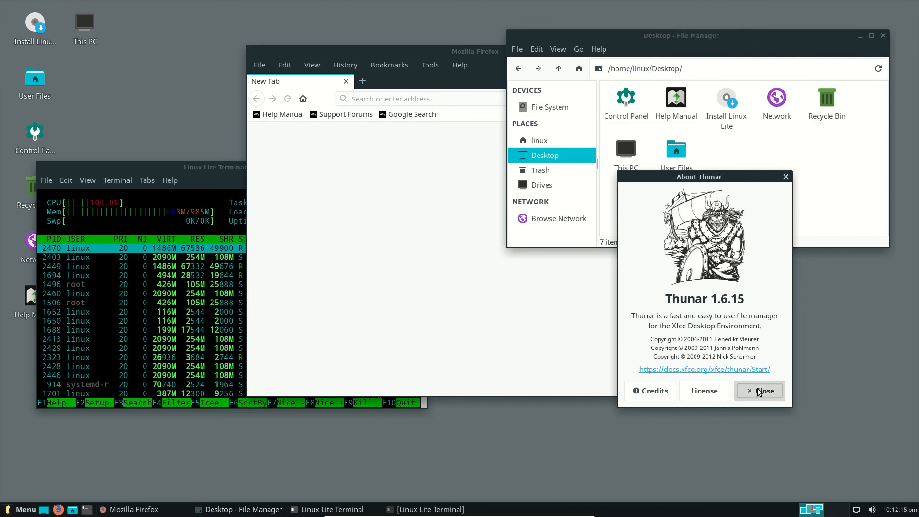
{"action": "left_click", "coordinate": [759, 390]}
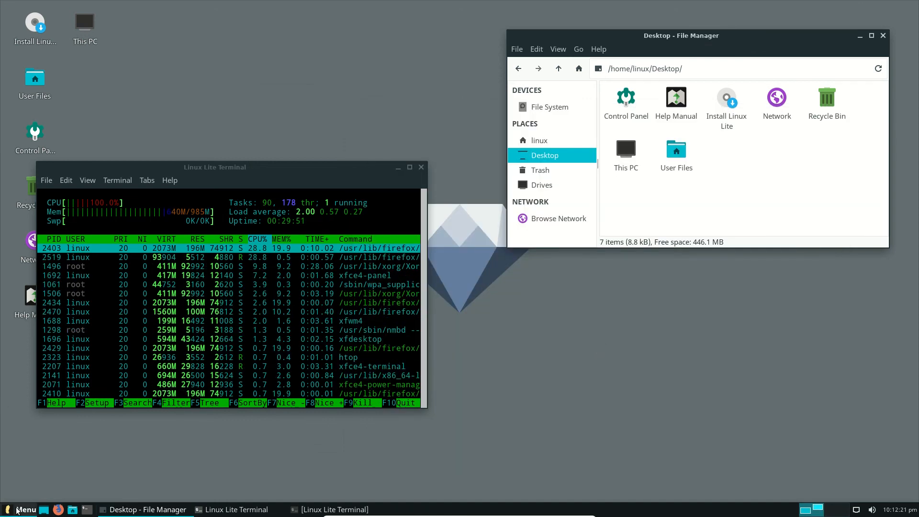
{"action": "left_click", "coordinate": [22, 509]}
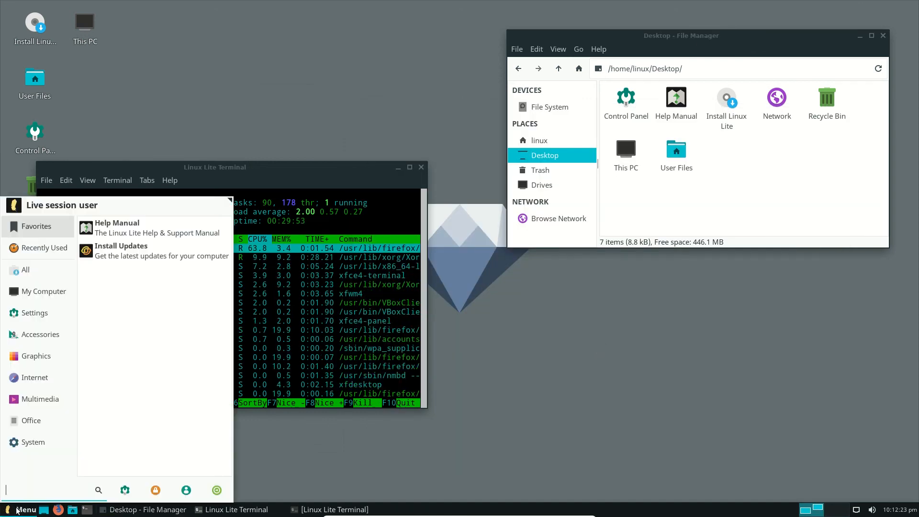